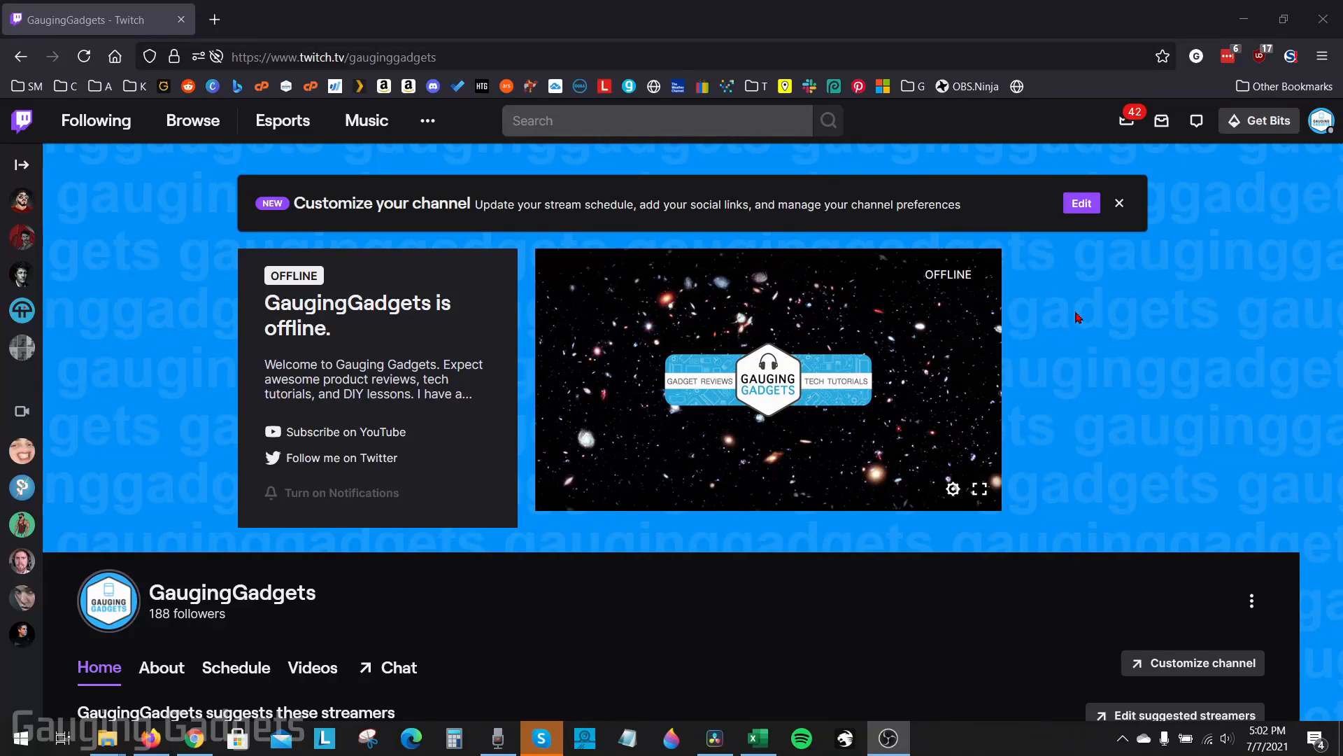
pyautogui.moveTo(1003, 394)
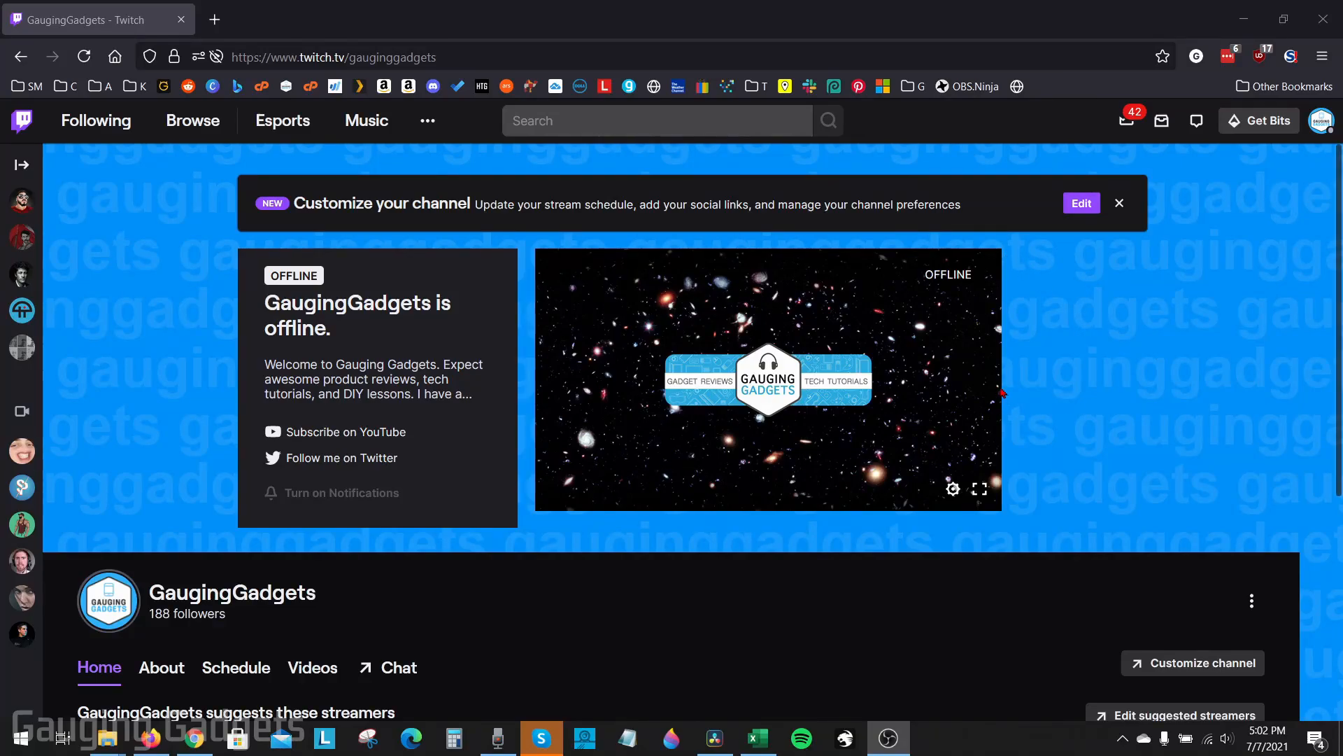
pyautogui.moveTo(1003, 381)
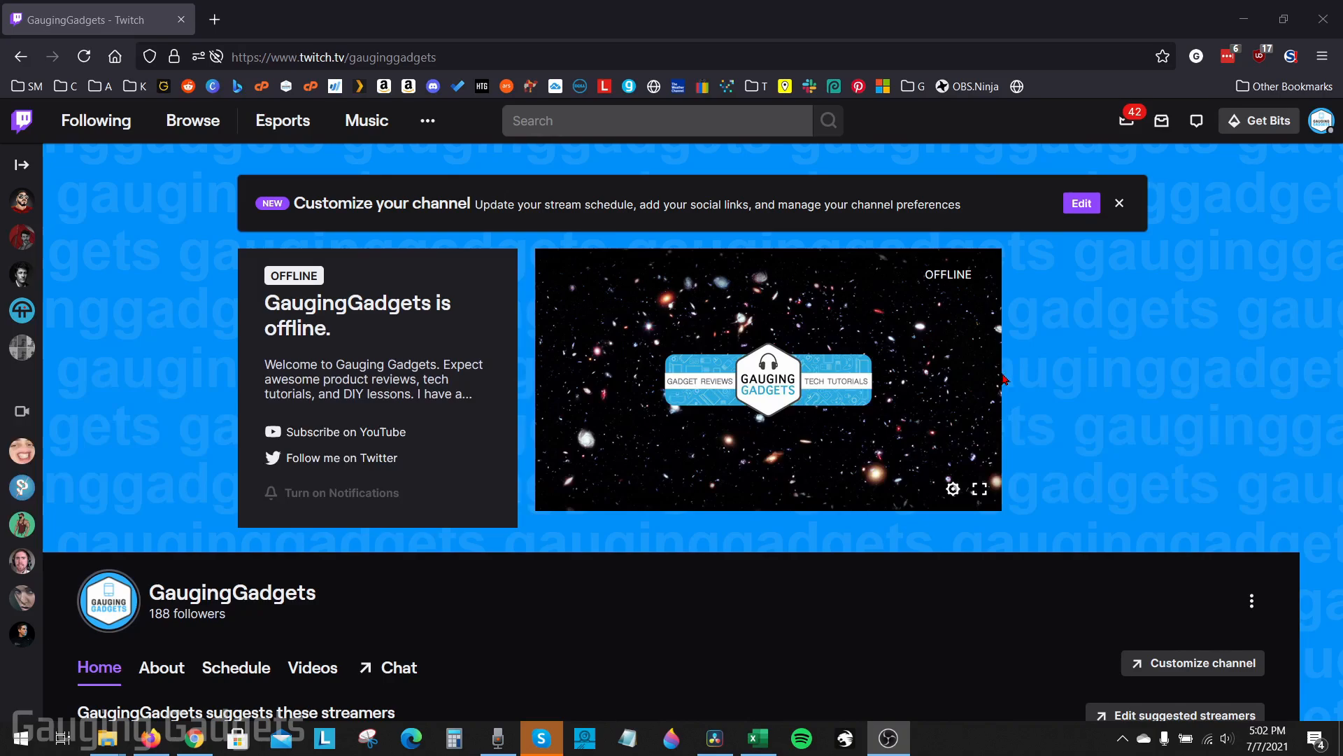
pyautogui.moveTo(1056, 427)
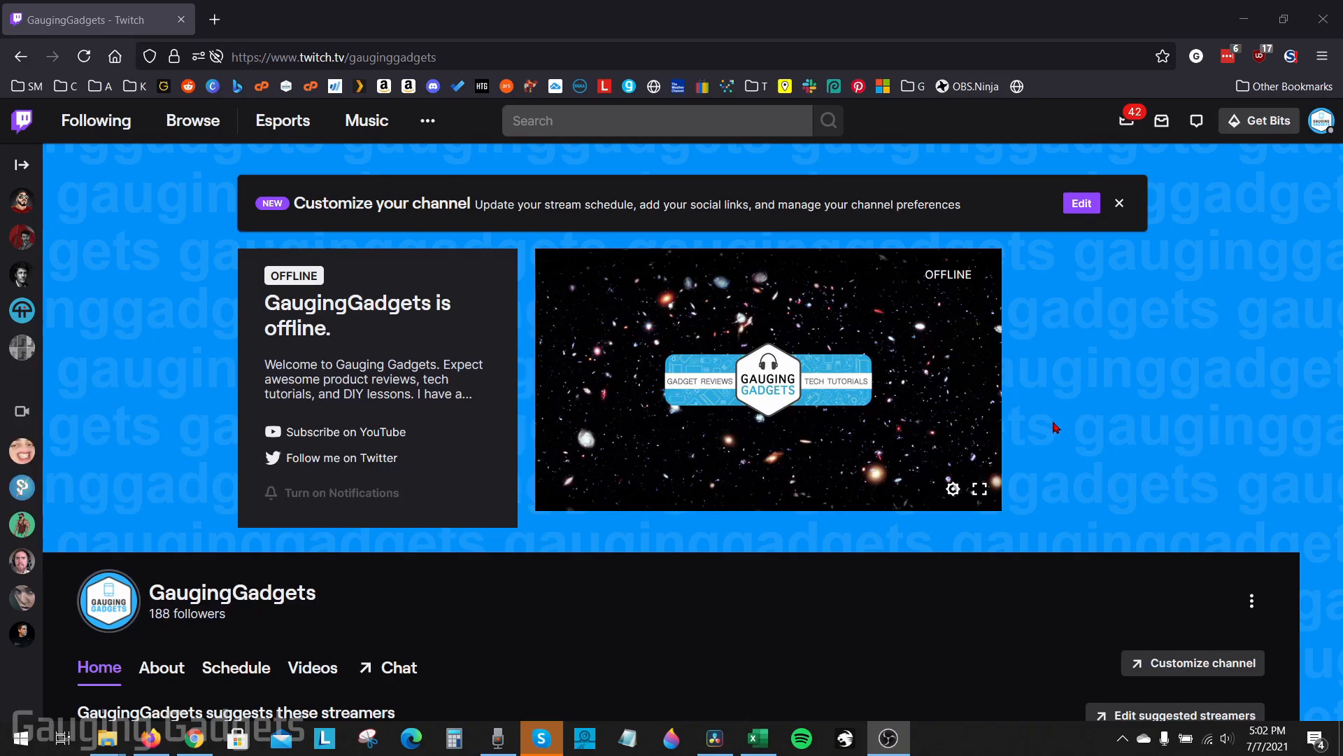
pyautogui.moveTo(1060, 424)
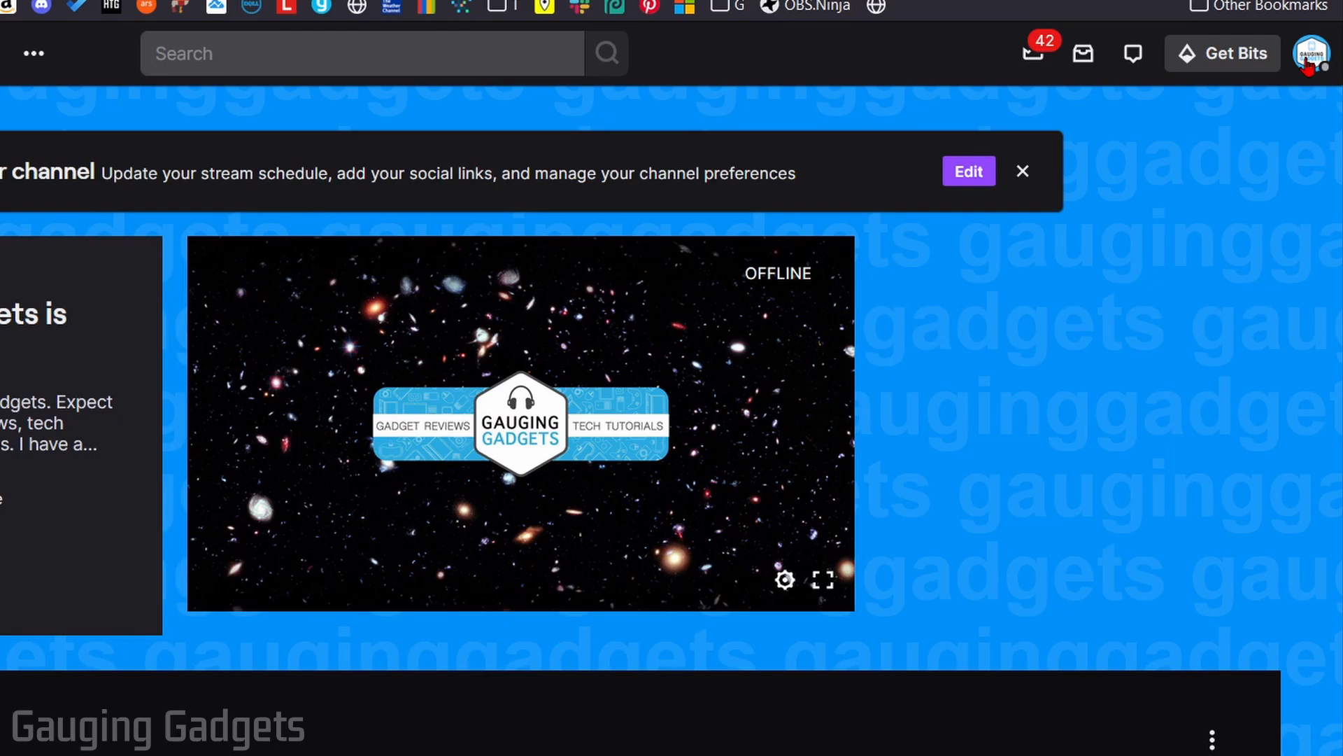
# Go to GaugingGadgets' Creator Dashboard through the profile avatar menu.
pyautogui.click(1310, 52)
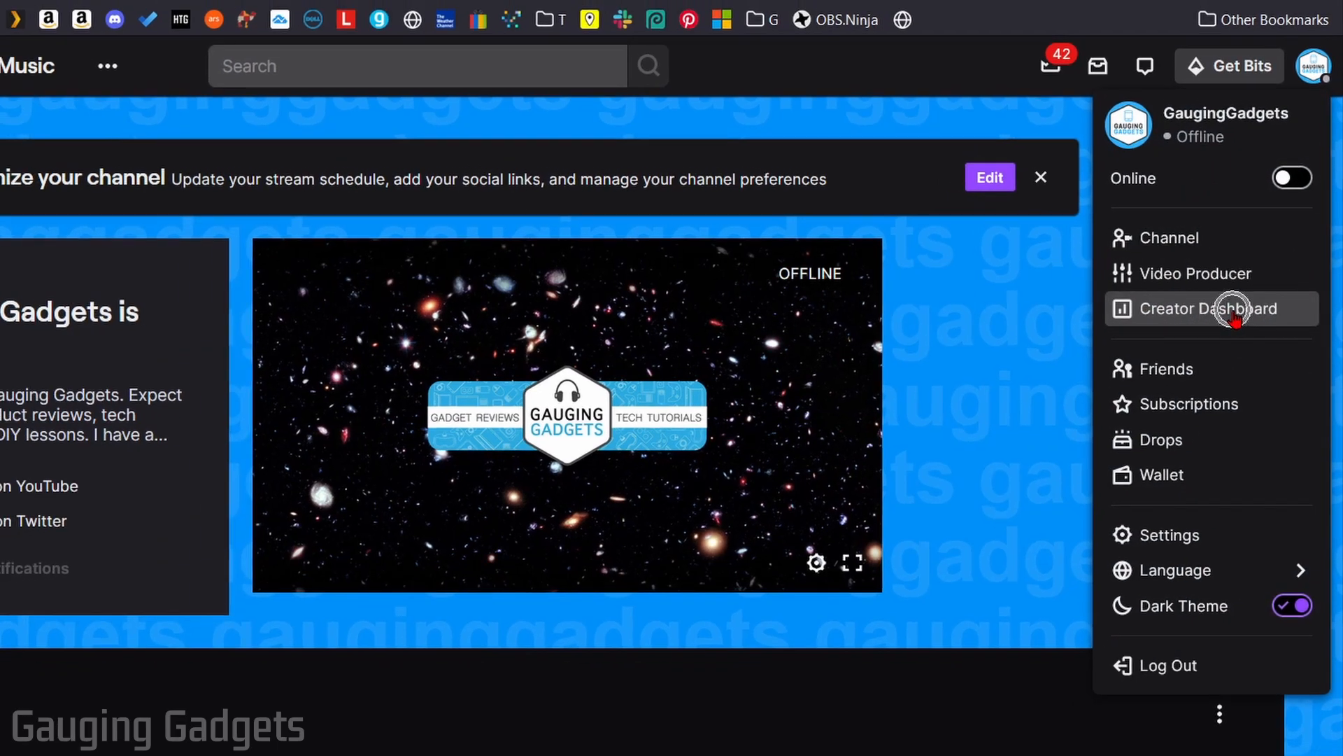
pyautogui.click(1211, 308)
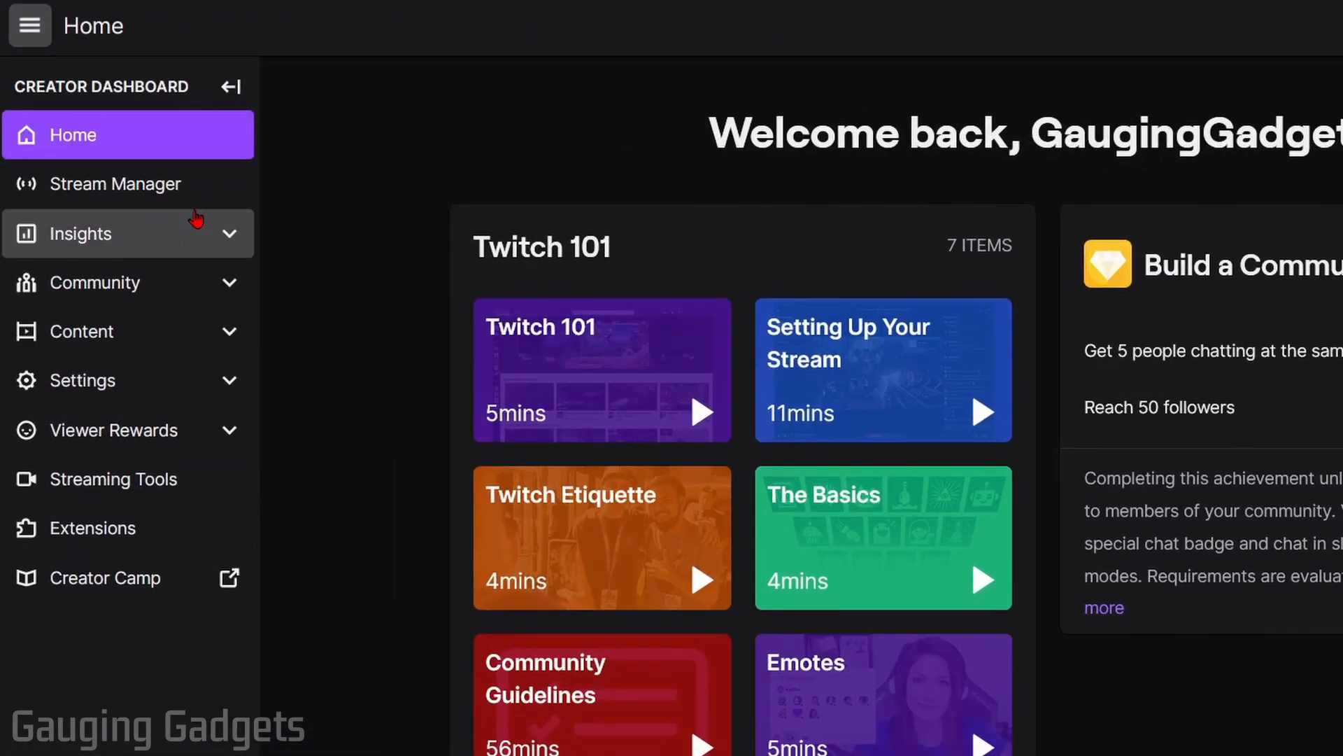
# Toggle the dashboard sidebar, then open Settings > Stream to show Stream Key & Preferences.
pyautogui.click(229, 85)
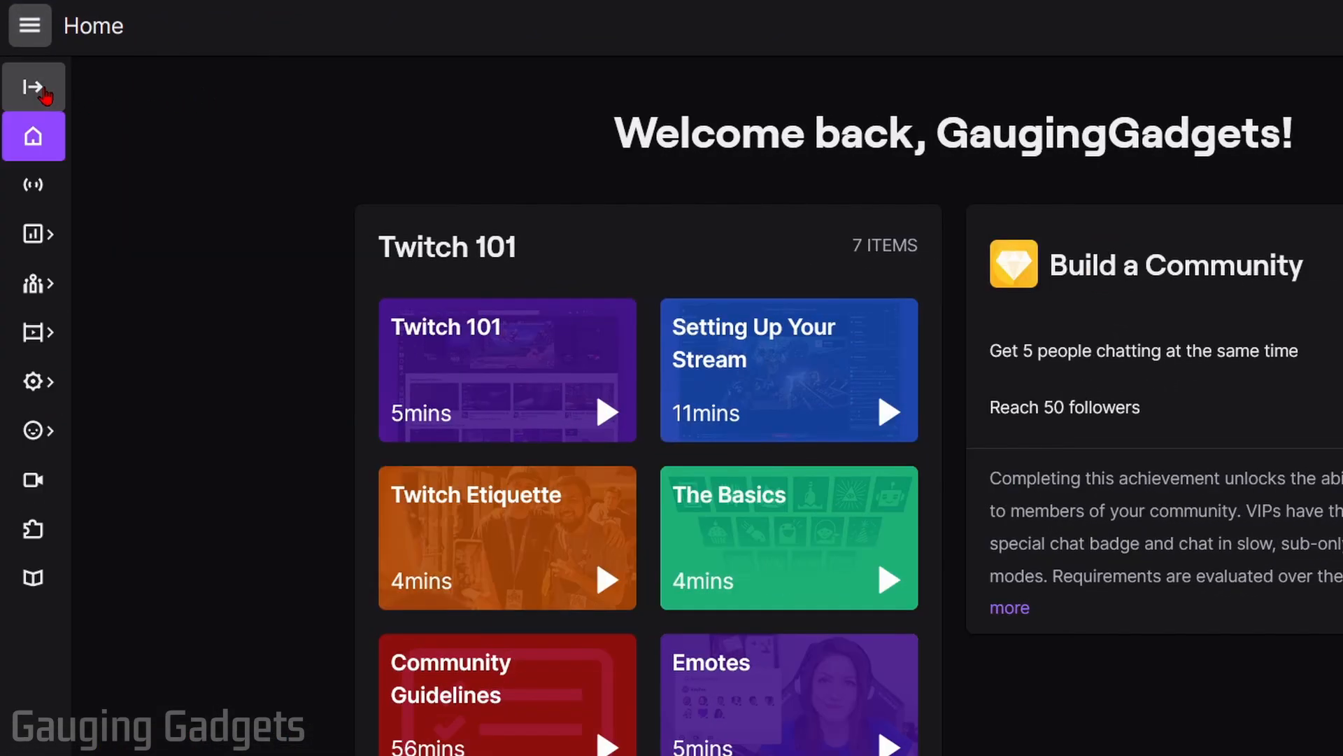
pyautogui.click(35, 86)
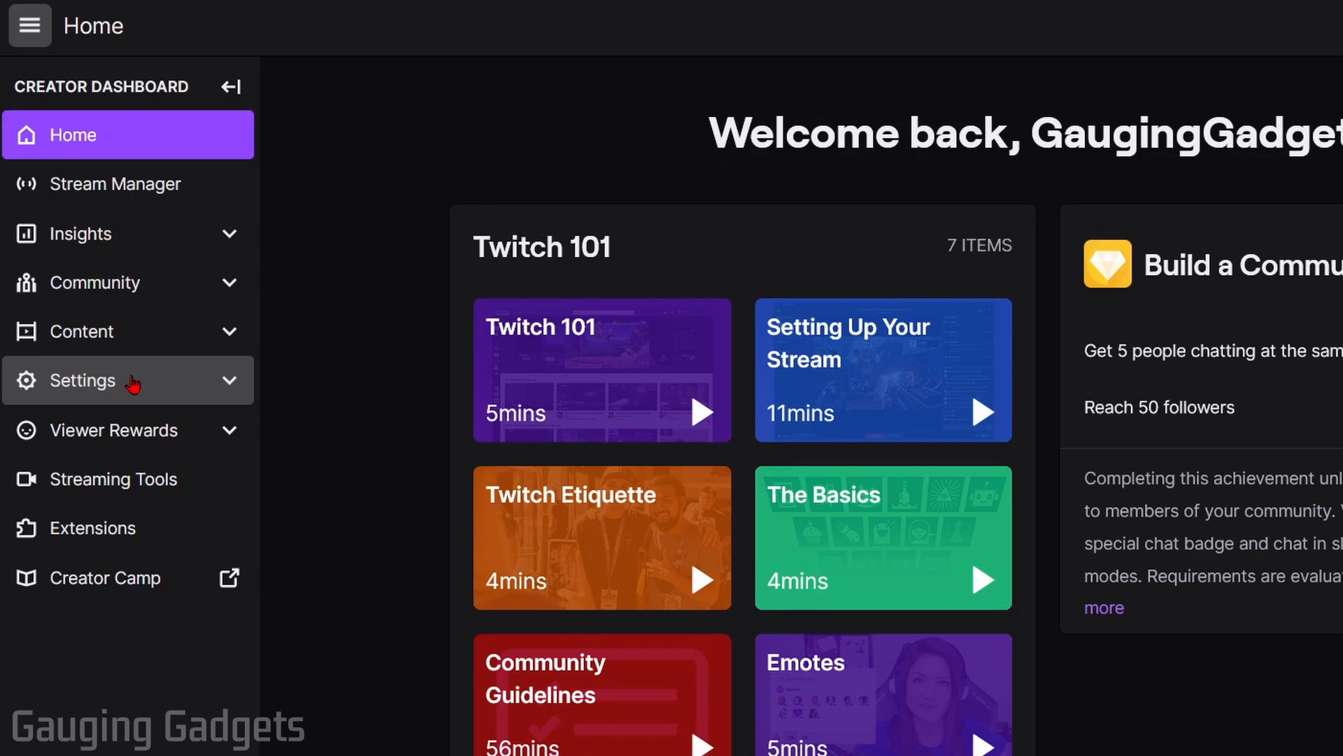
pyautogui.click(83, 380)
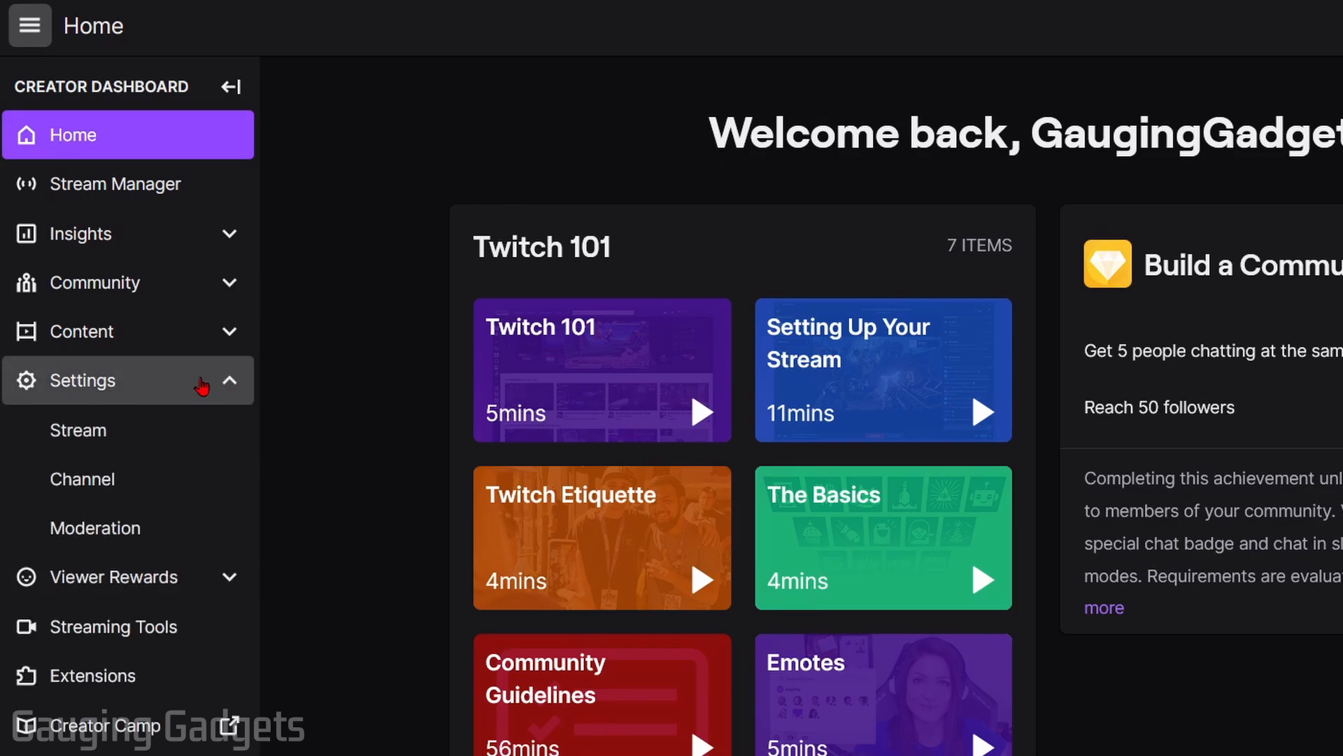
pyautogui.click(77, 429)
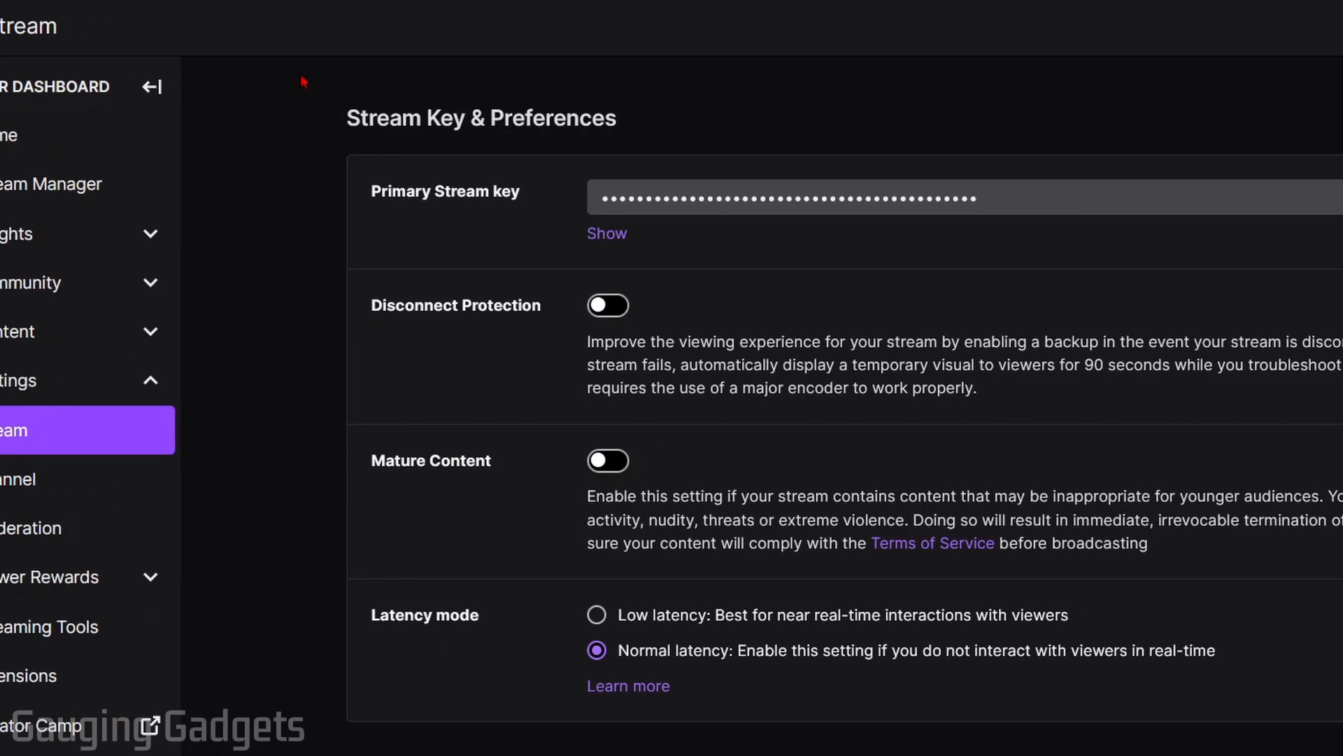
# Turn on the Mature Content toggle under Stream Key & Preferences.
pyautogui.click(152, 85)
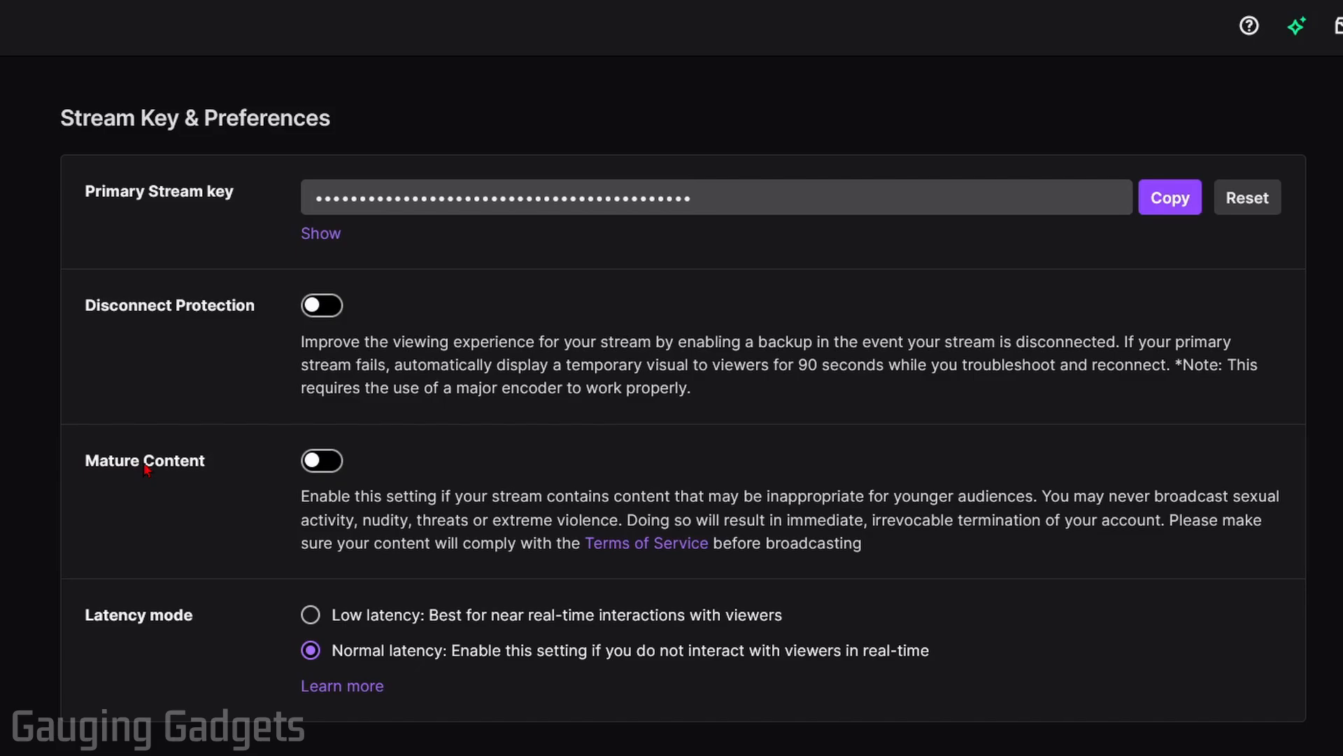
pyautogui.moveTo(347, 431)
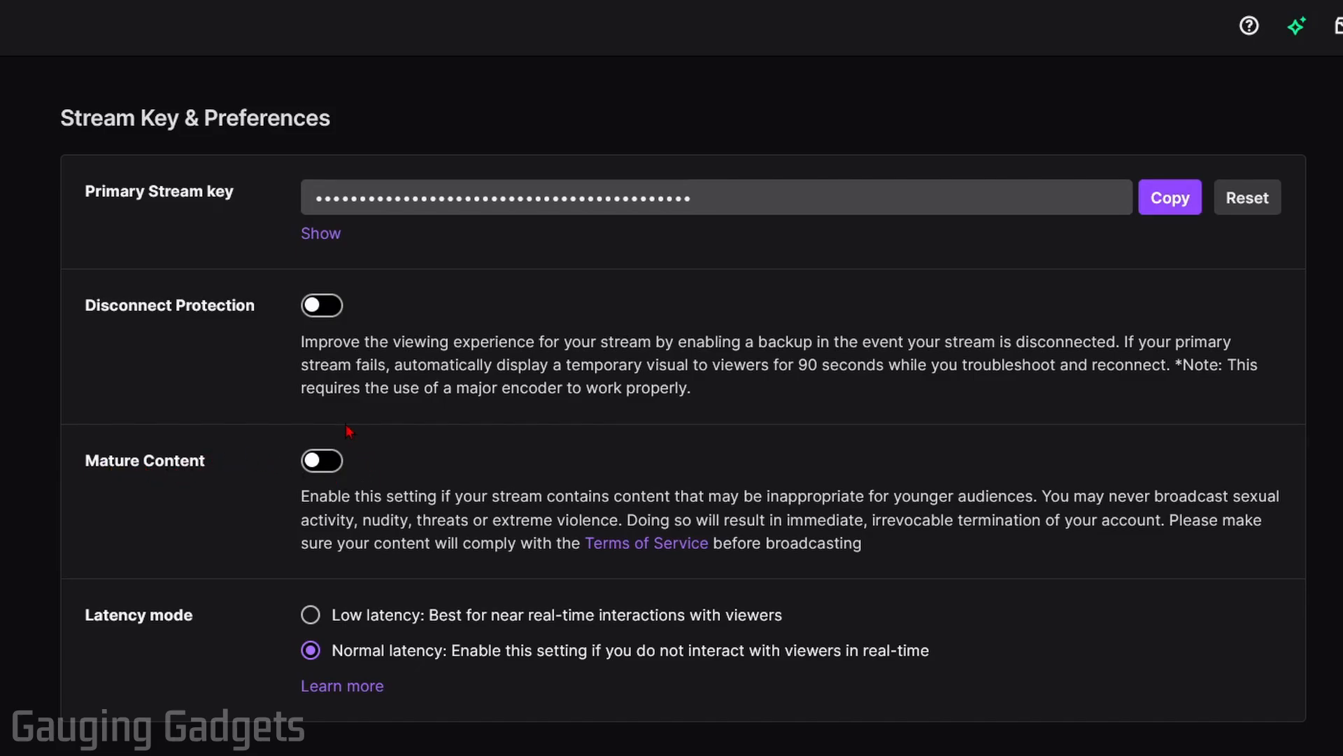
pyautogui.click(321, 461)
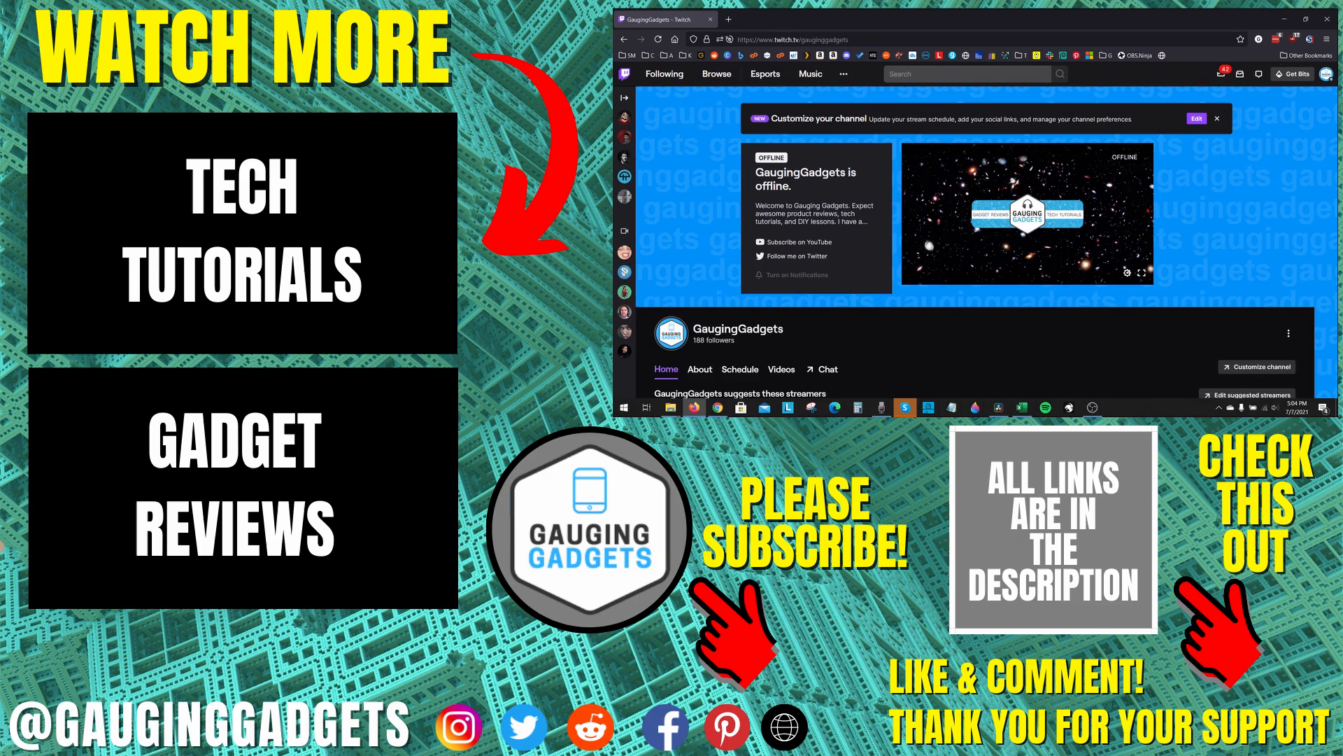
pyautogui.moveTo(1164, 205)
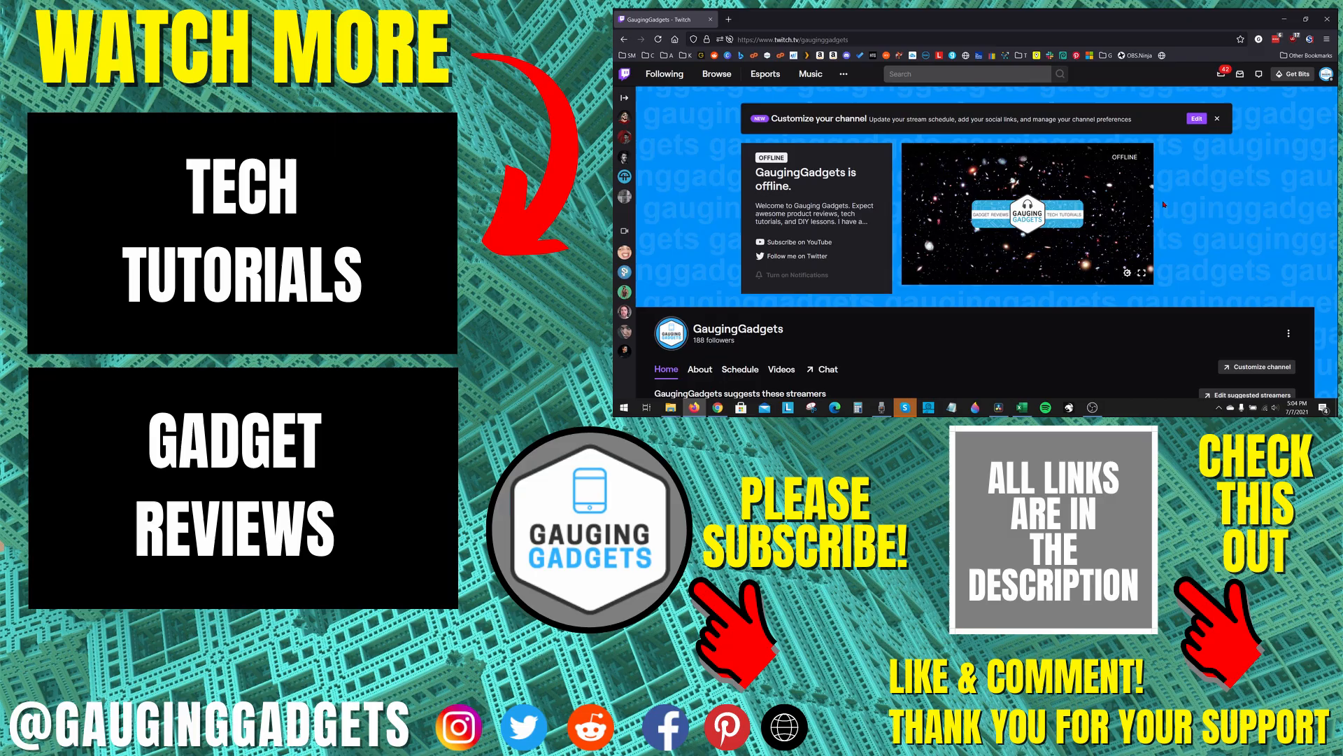